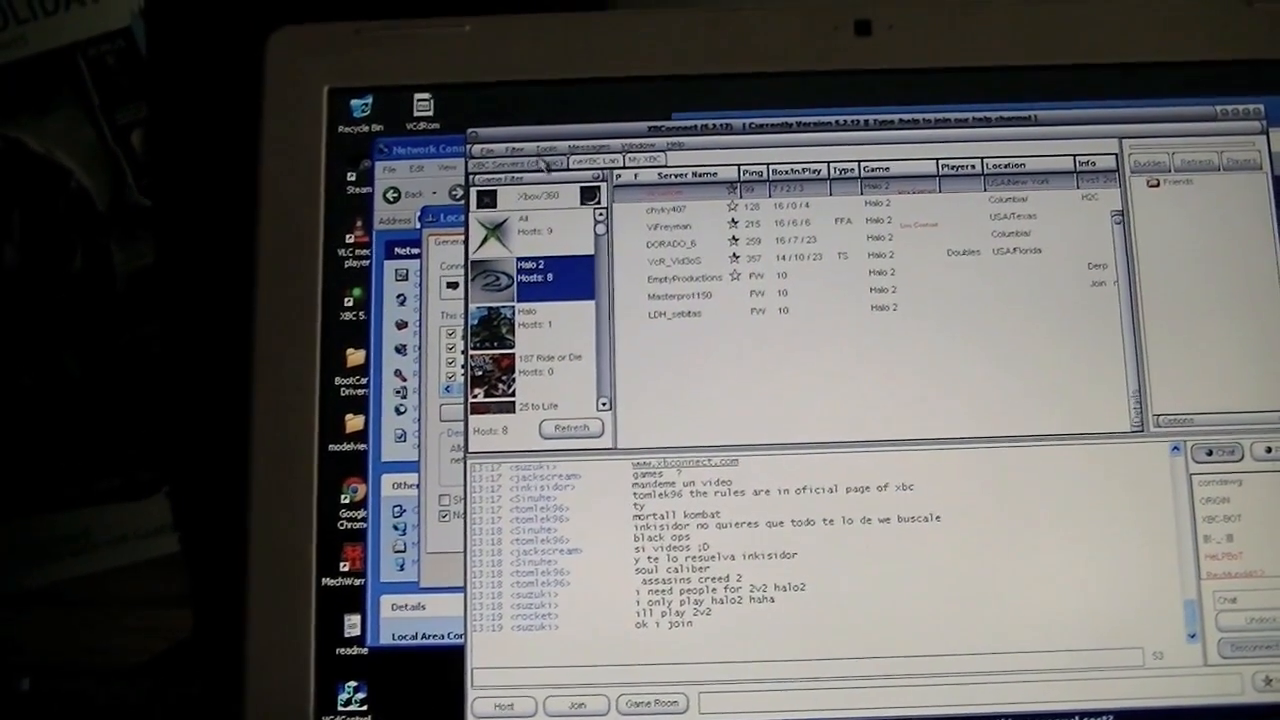
# Limit the console search to the wired Marvell Yukon Ethernet adapter only.
pyautogui.click(542, 148)
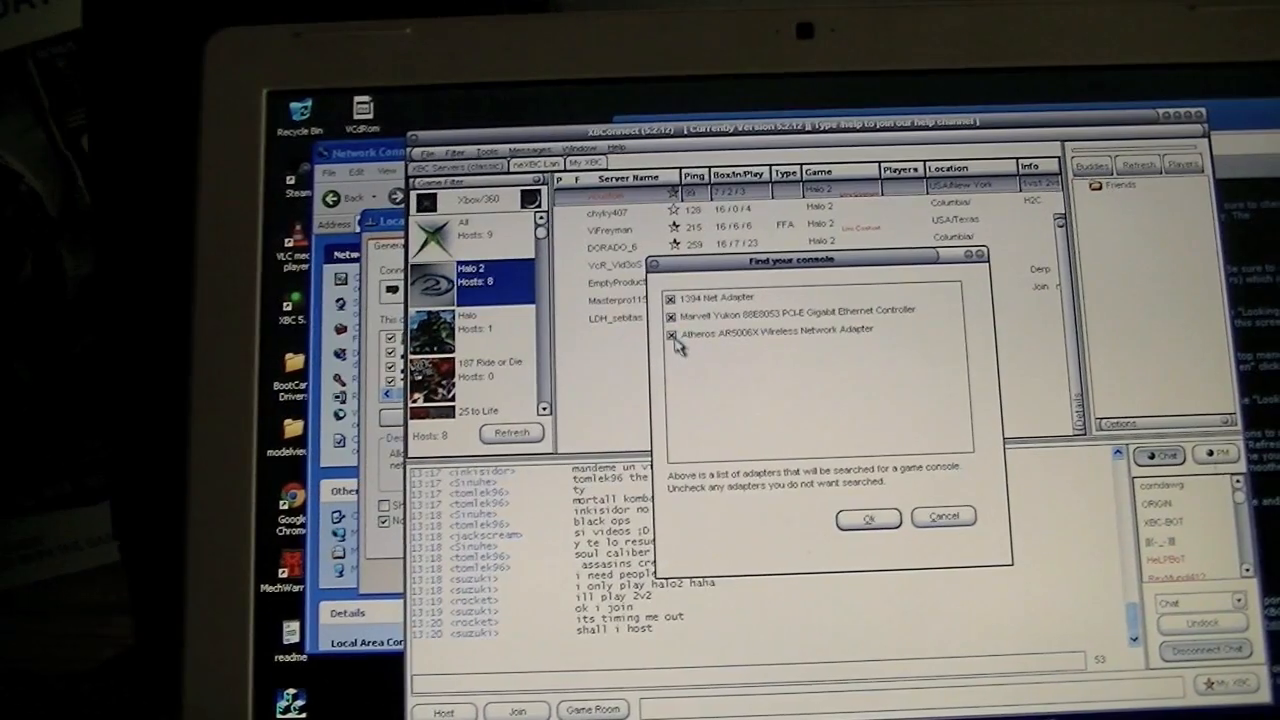
pyautogui.click(672, 334)
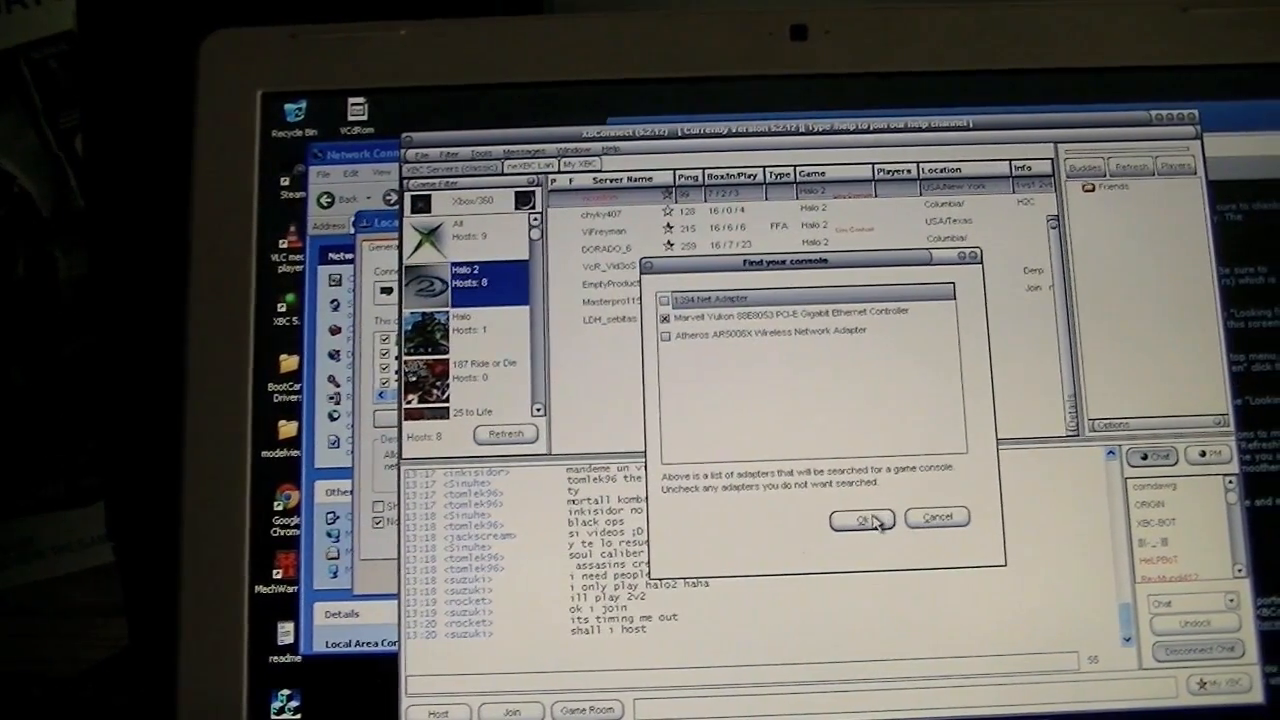
# Confirm the adapter choice, answer No to wireless, and dismiss the console-found notice.
pyautogui.click(860, 518)
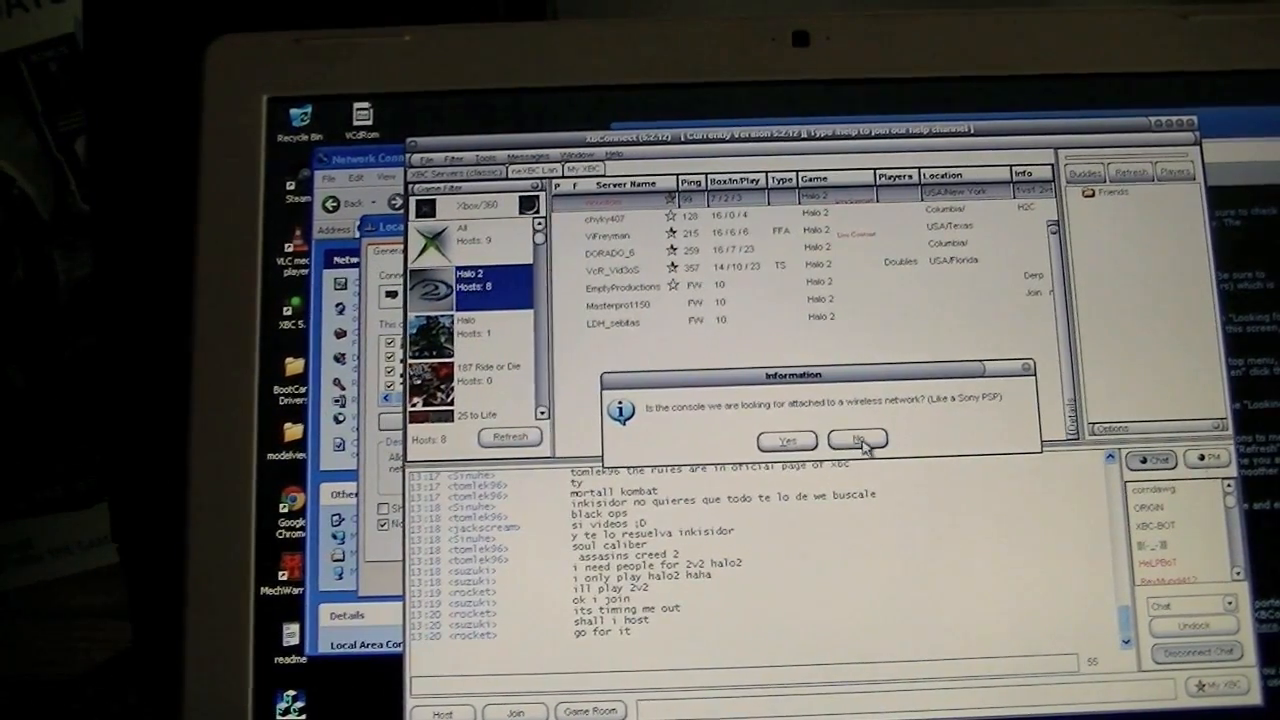
pyautogui.click(856, 440)
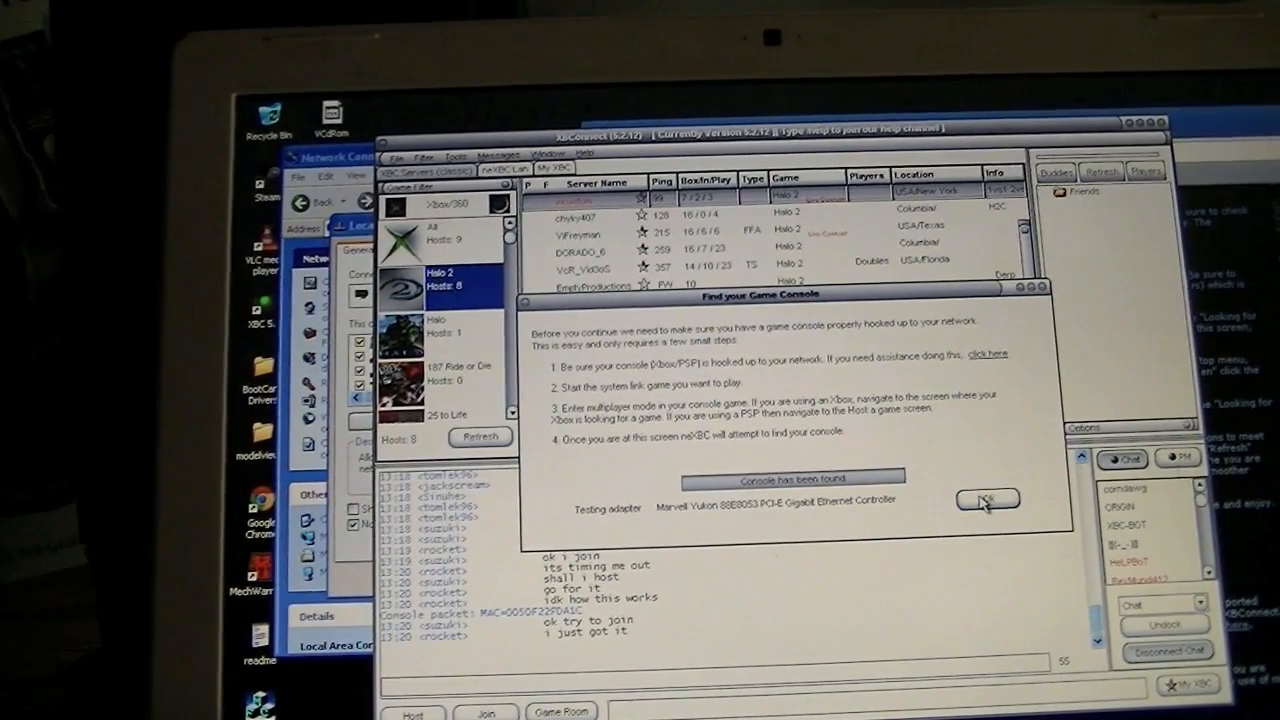
pyautogui.click(984, 500)
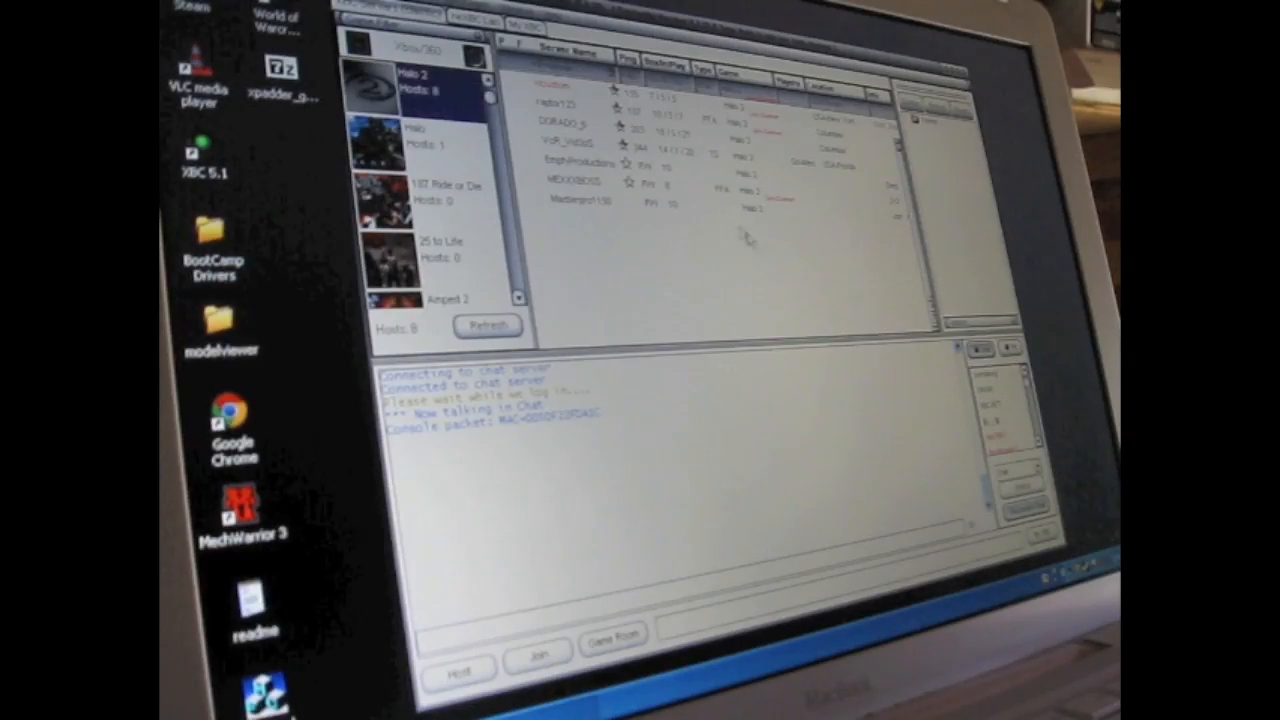